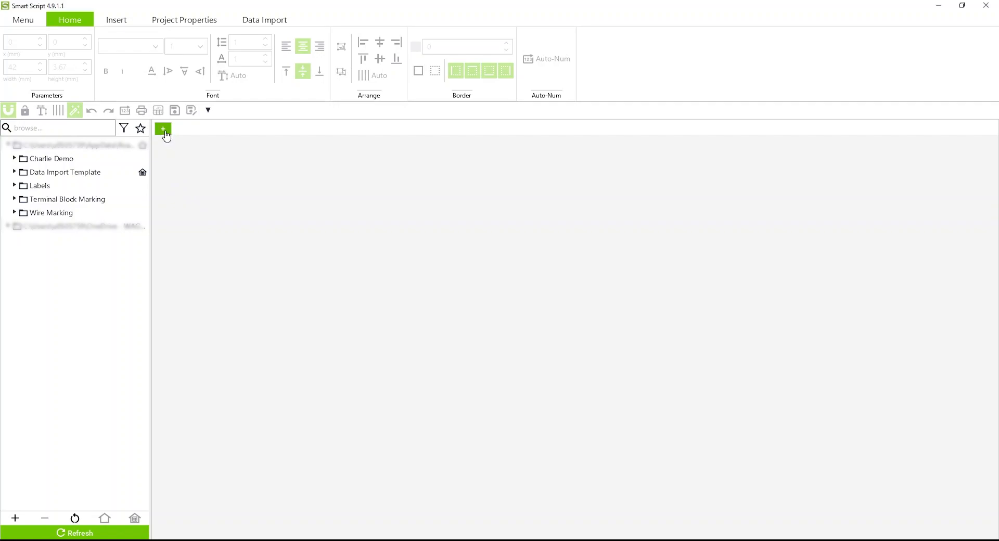
- Start a new project to bring up the Material Templates catalog
click(164, 129)
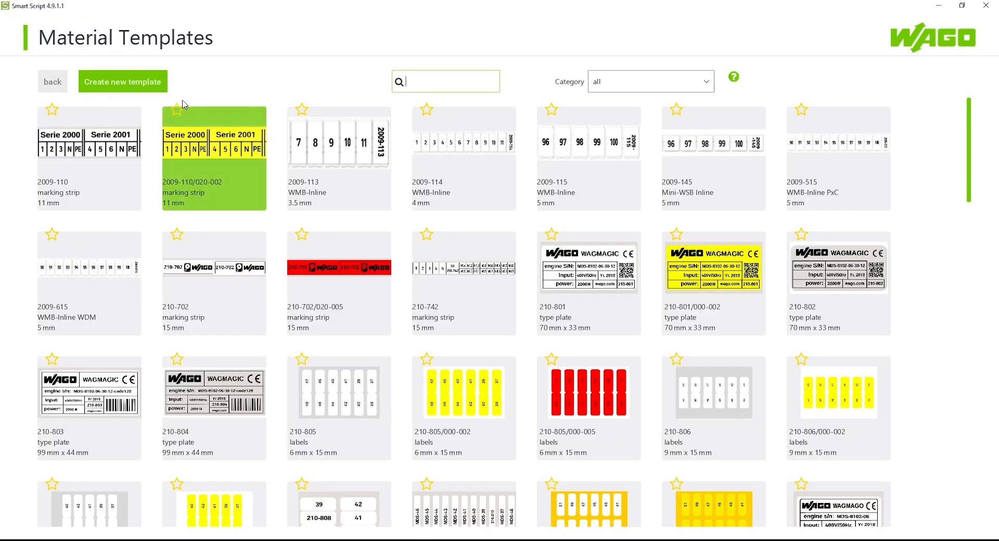
- Choose the 2009-110 marking strip template for the new project
click(90, 159)
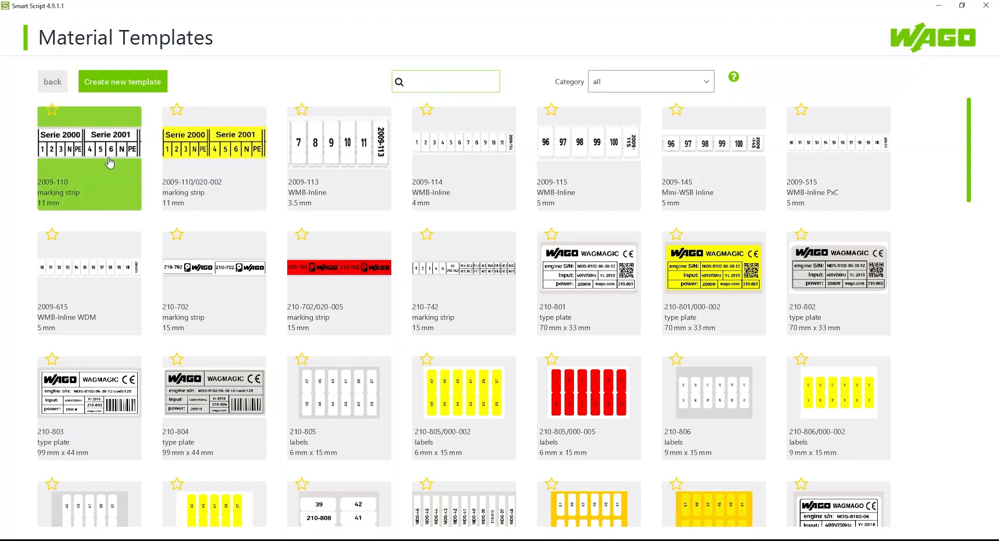
double_click(89, 159)
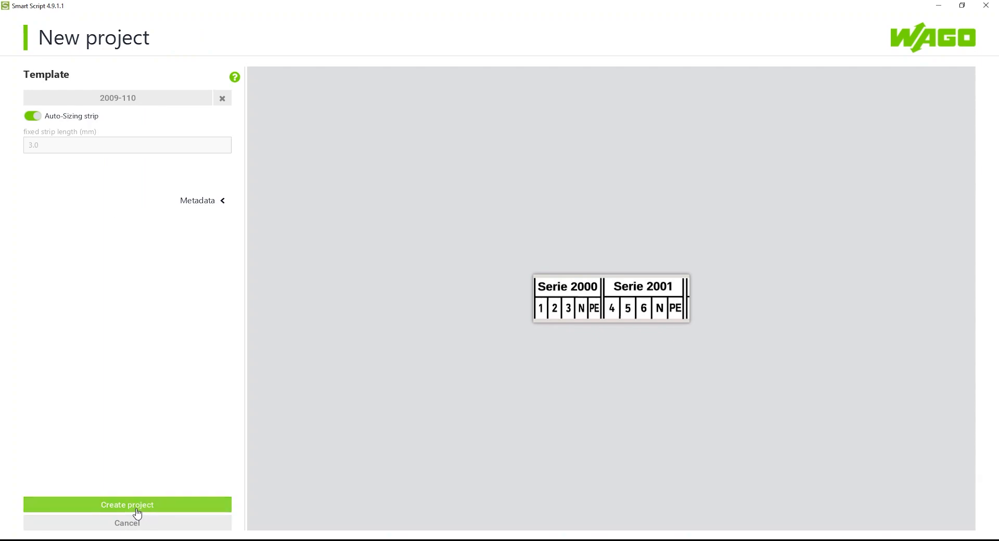
- Create the project, reduce the block to one row and add five Serie 2002 (5.2 mm) cells
click(127, 505)
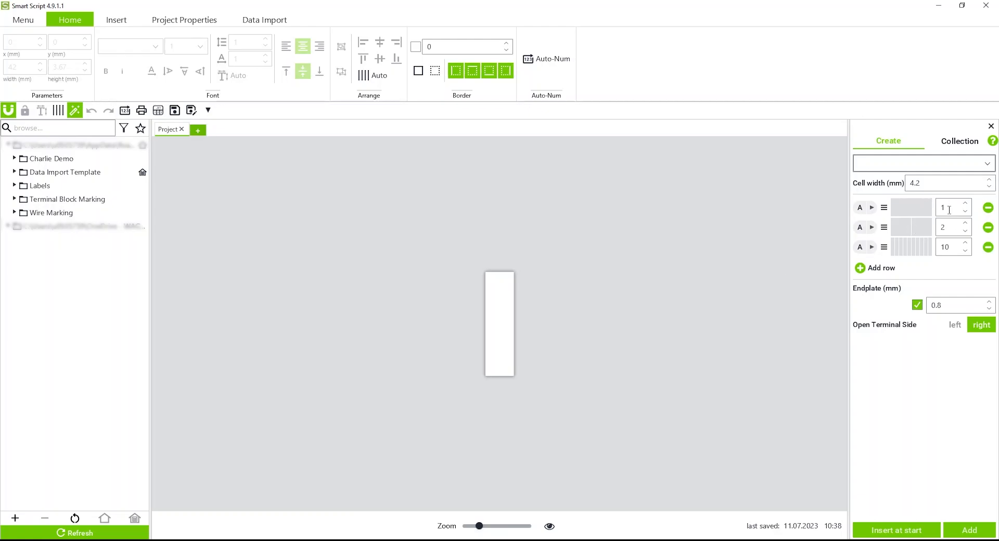
click(988, 227)
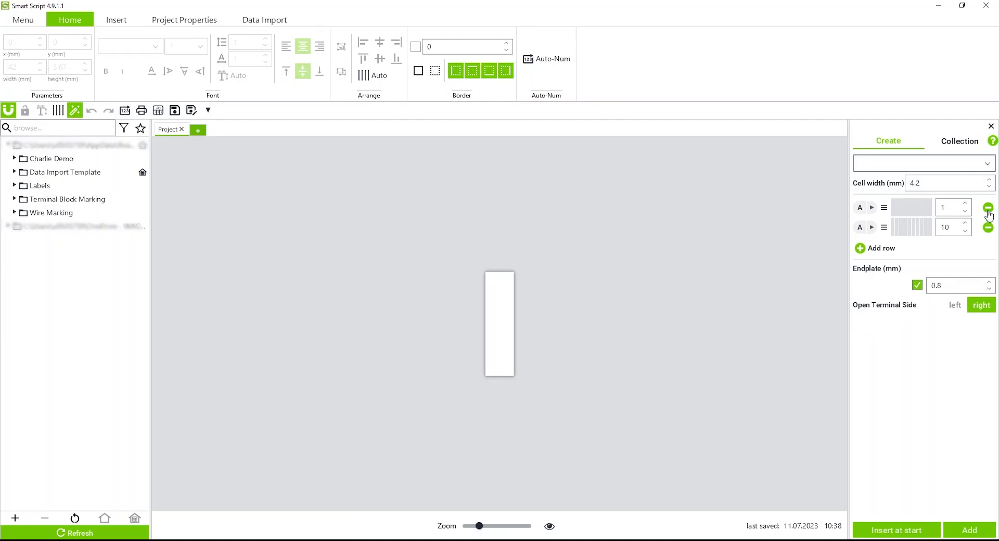
click(987, 207)
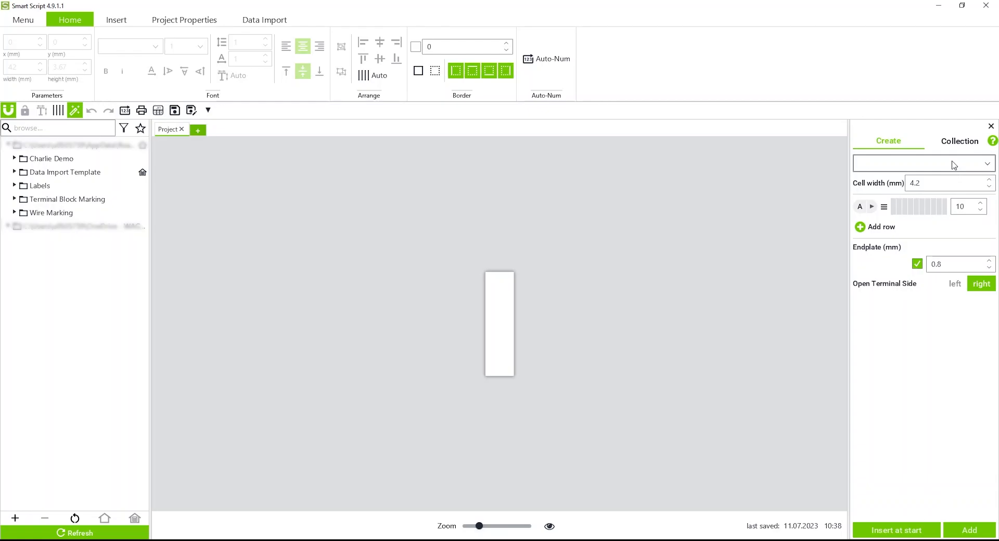
mouse_move(952, 165)
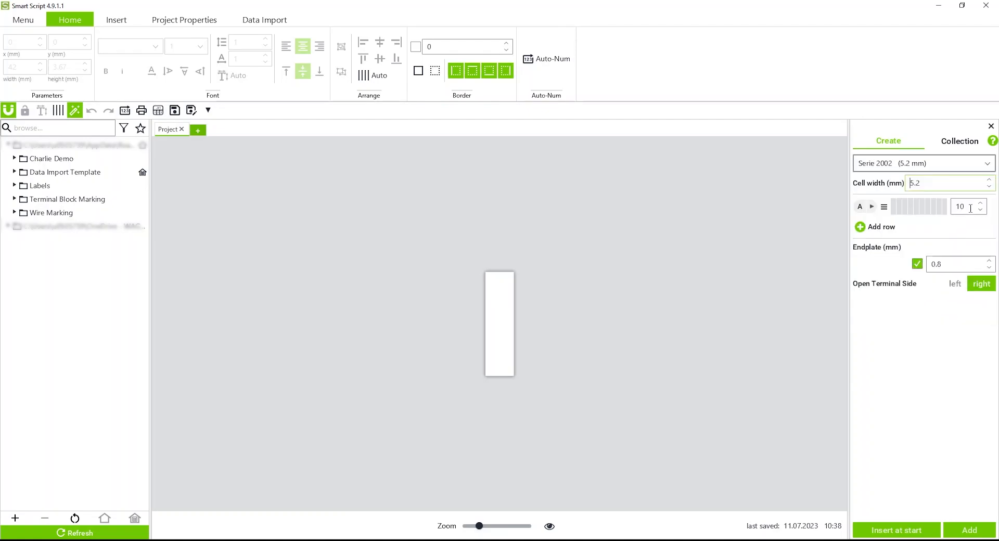
text(5)
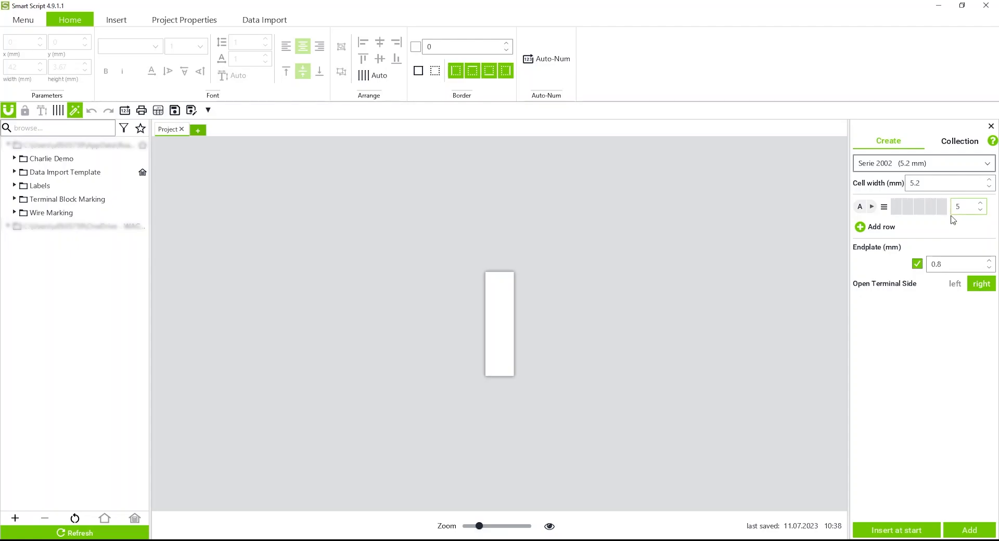
mouse_move(916, 276)
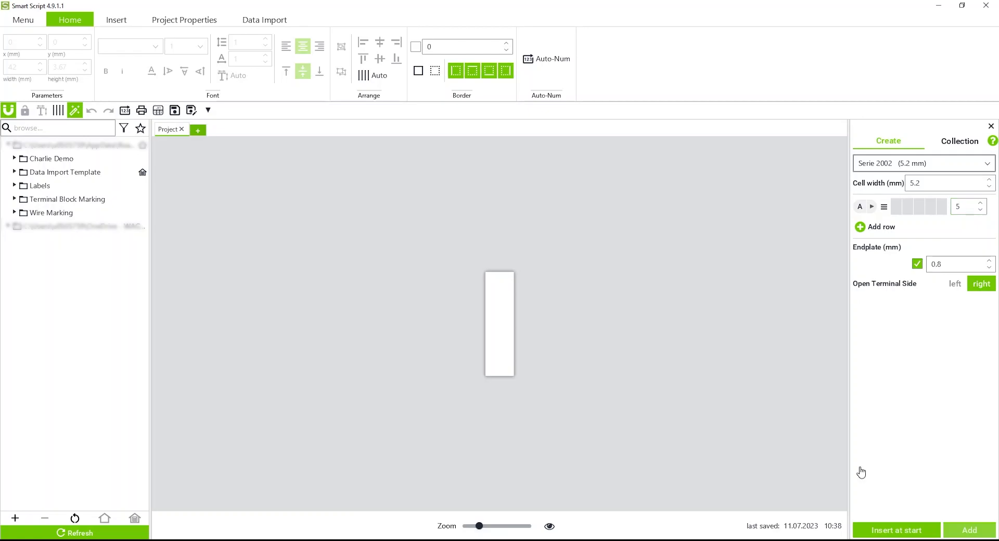
click(969, 529)
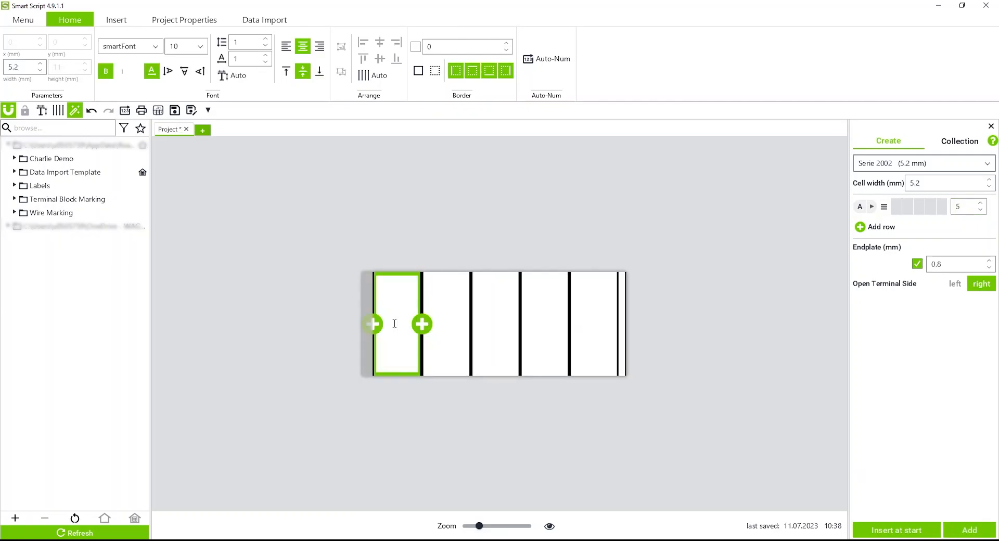
- Number the five strip cells 1 through 5
text(1)
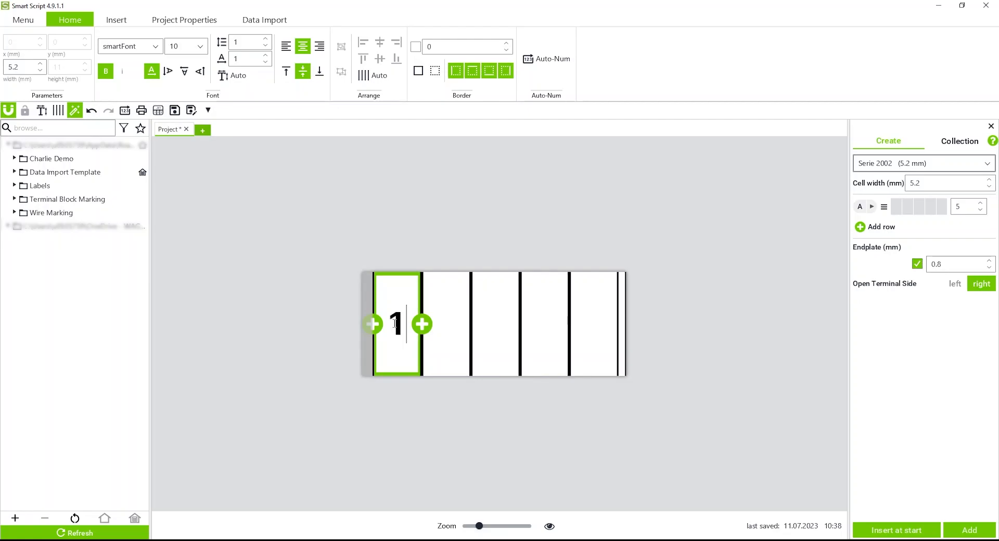
click(422, 324)
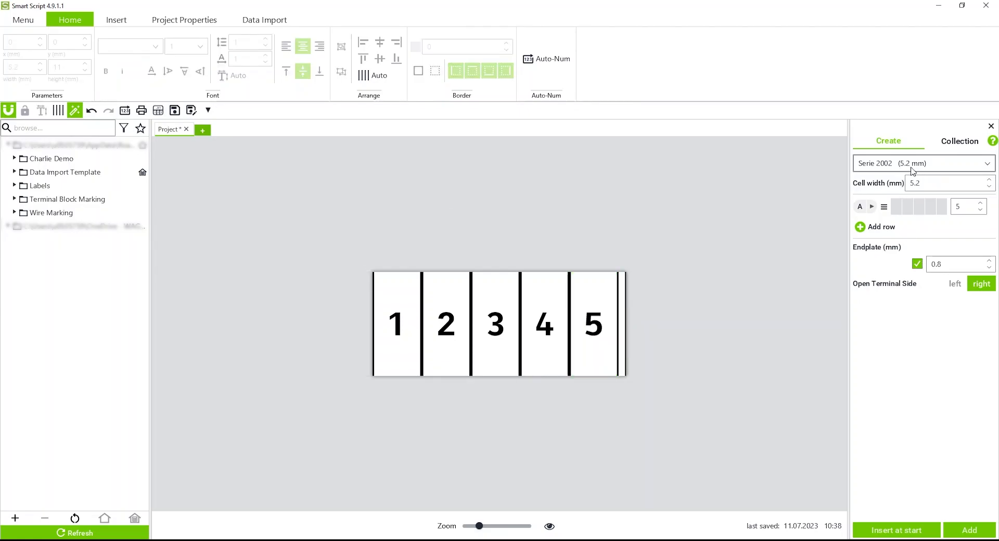
- Add a Serie 2001 block with rows of 1, 1 and 5 cells, its top row reading WAGO
click(921, 163)
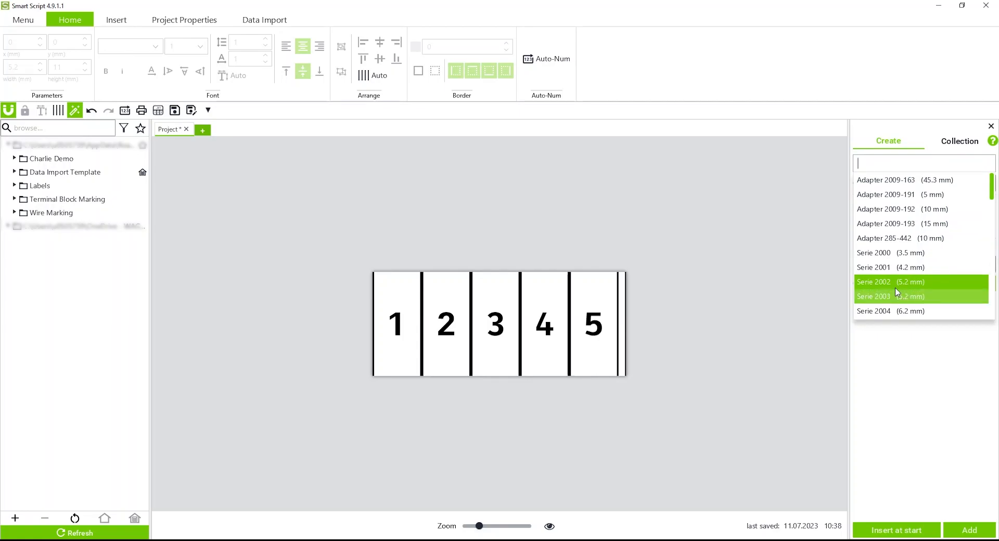
click(873, 267)
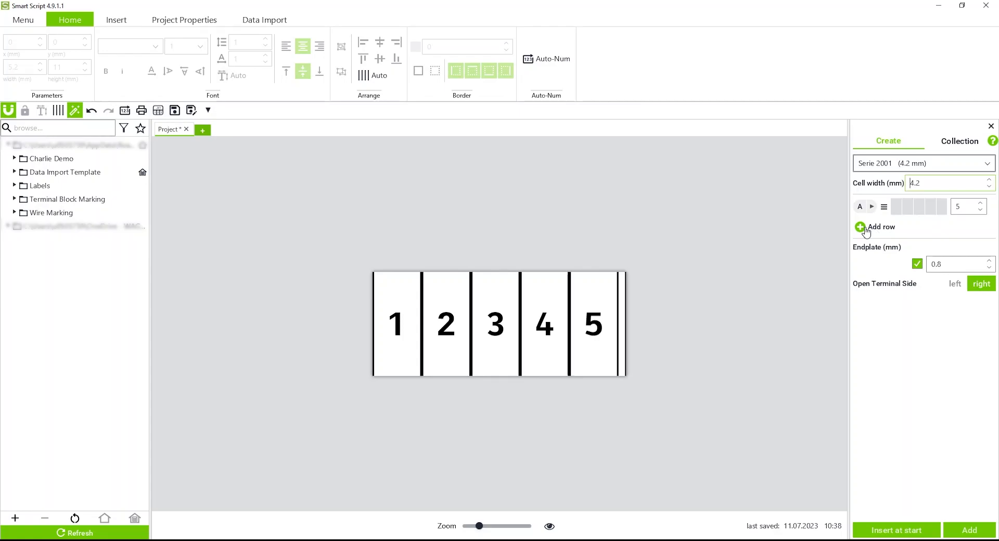
click(861, 227)
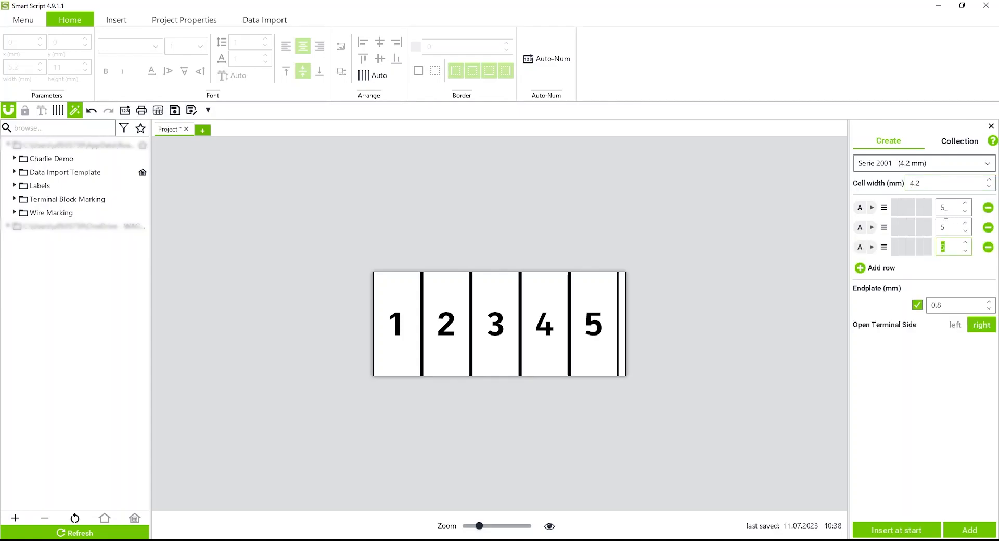
text(1)
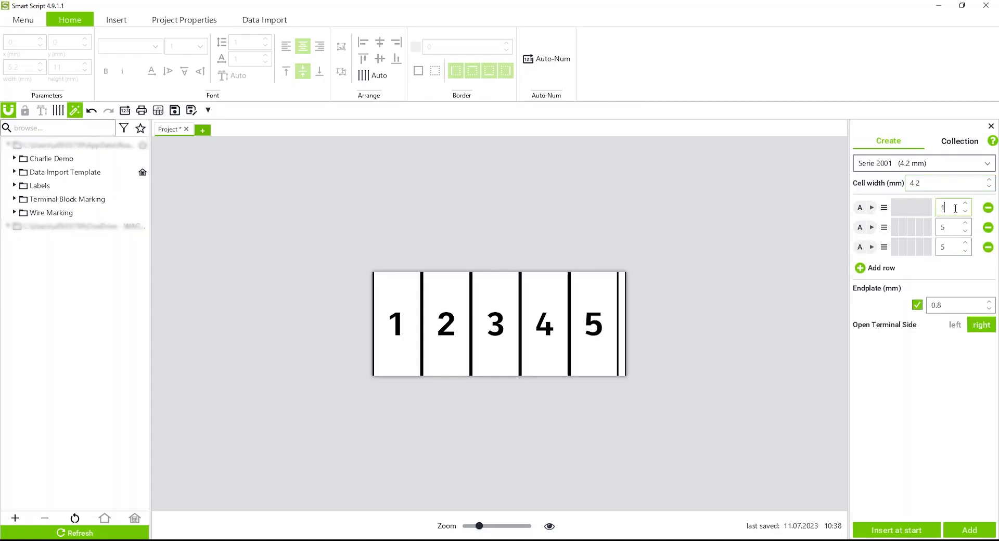
click(949, 227)
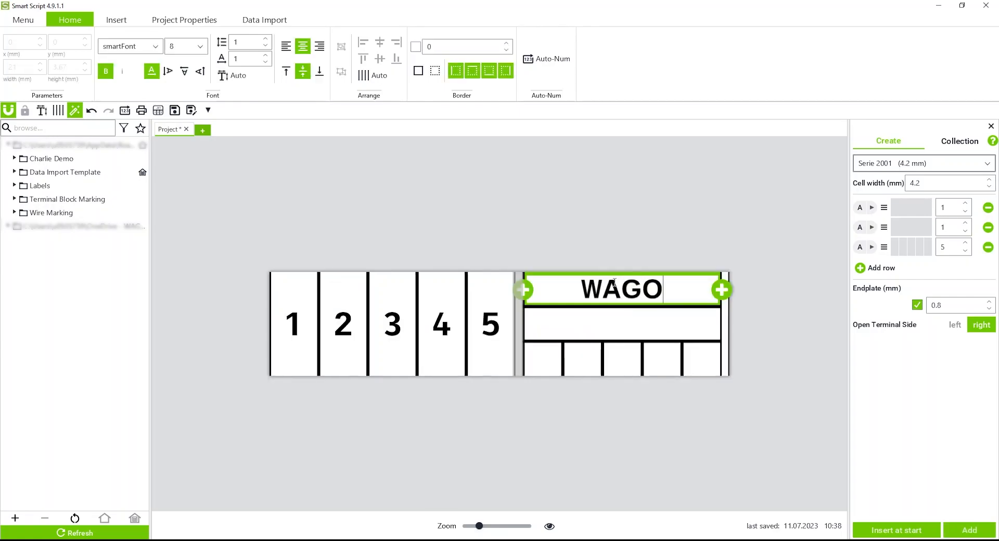
- Label the block's middle row Motor and number its bottom cells 1 to 5
click(622, 325)
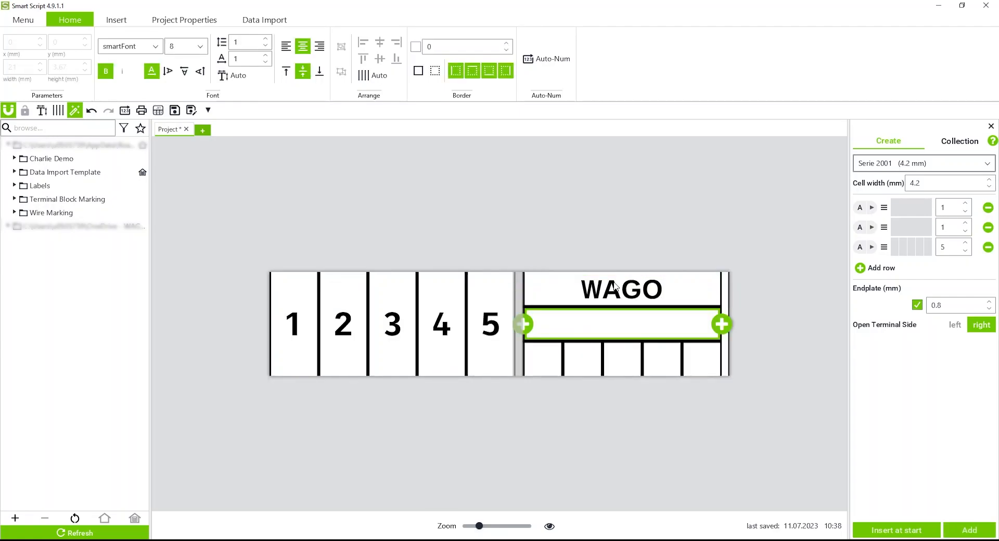
text(Motor)
click(701, 358)
text(5)
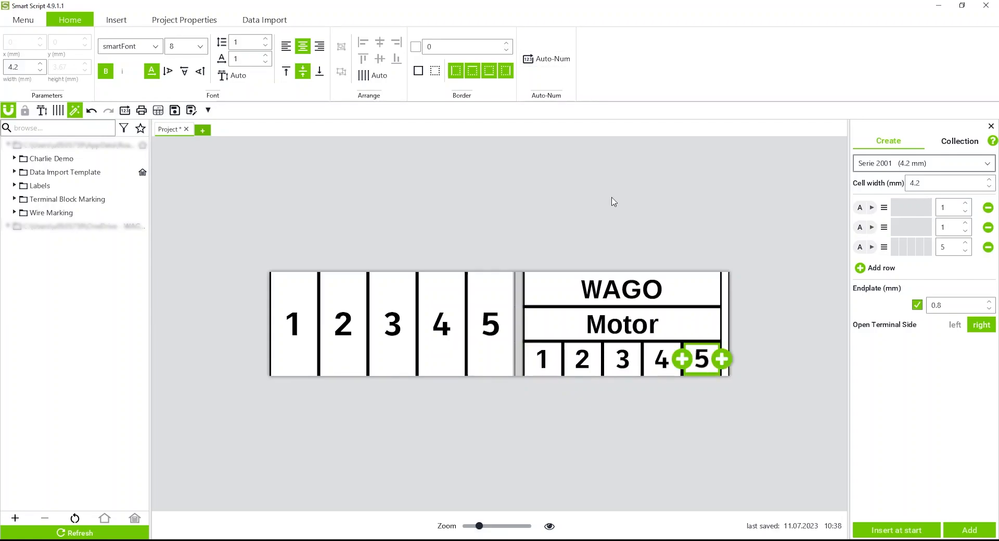
mouse_move(659, 186)
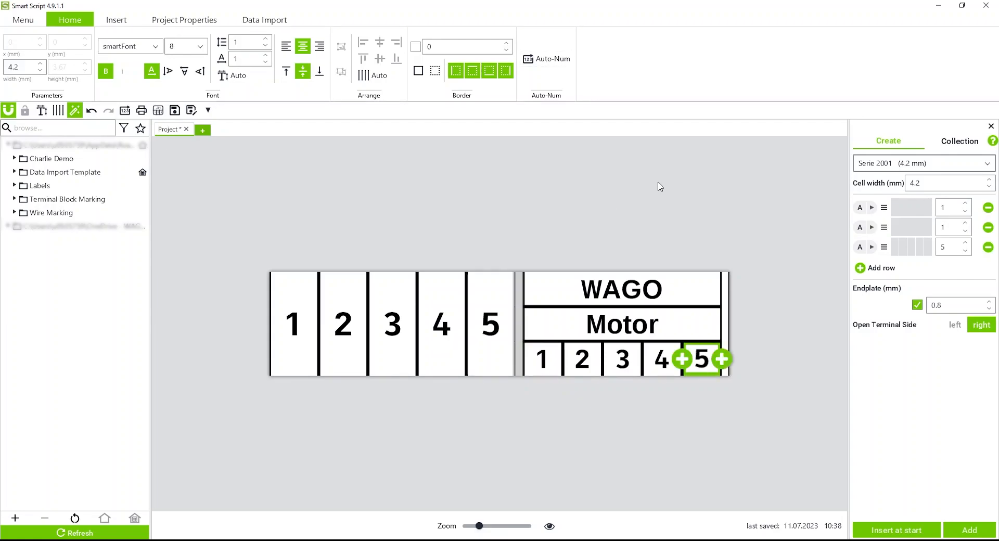